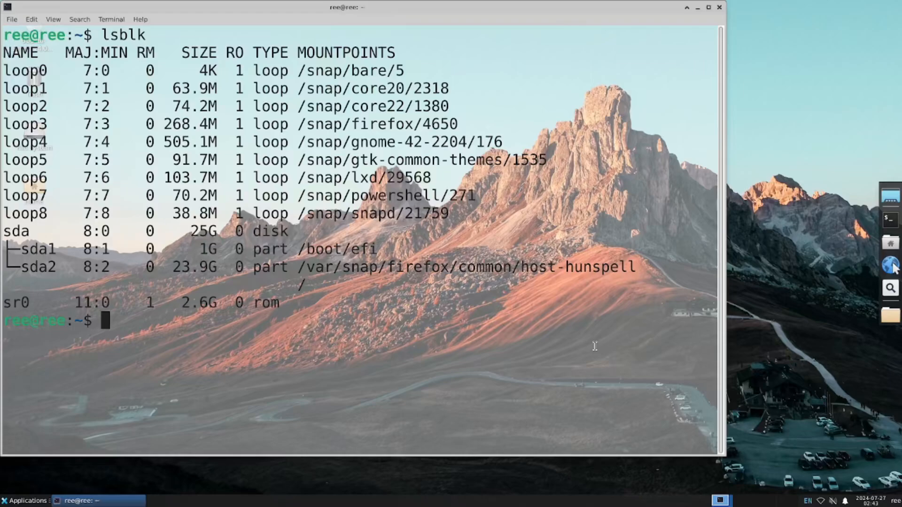
mouse_move(758, 230)
text(sudo apt in)
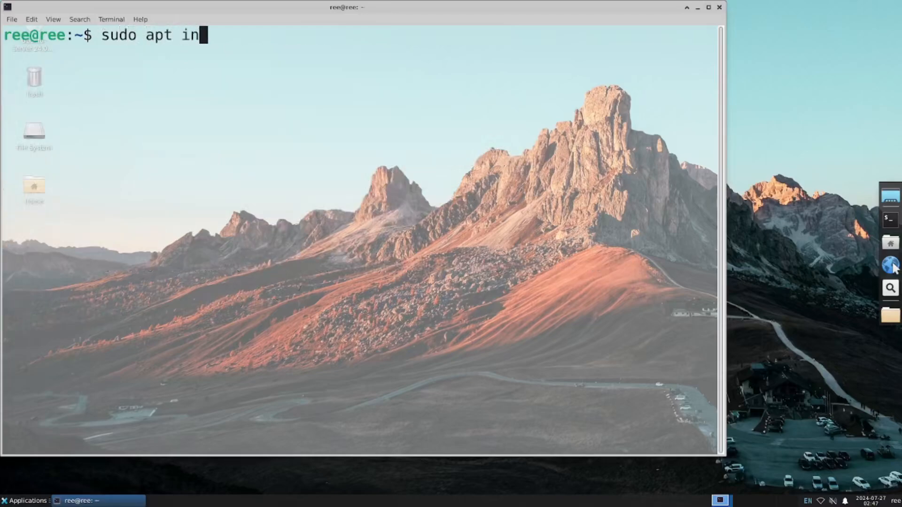
Step: Run 'sudo apt install zram-config', then type 'lsblk' at the prompt
text(stall zra)
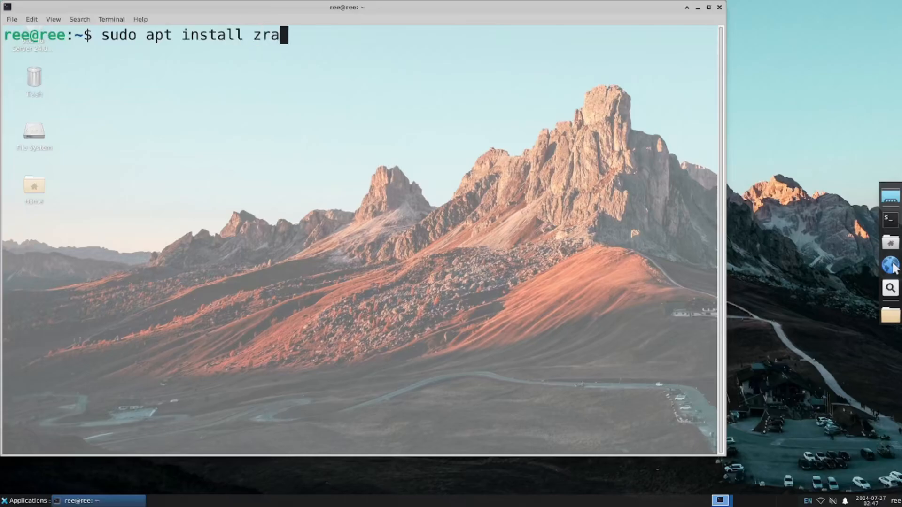
text(m-con)
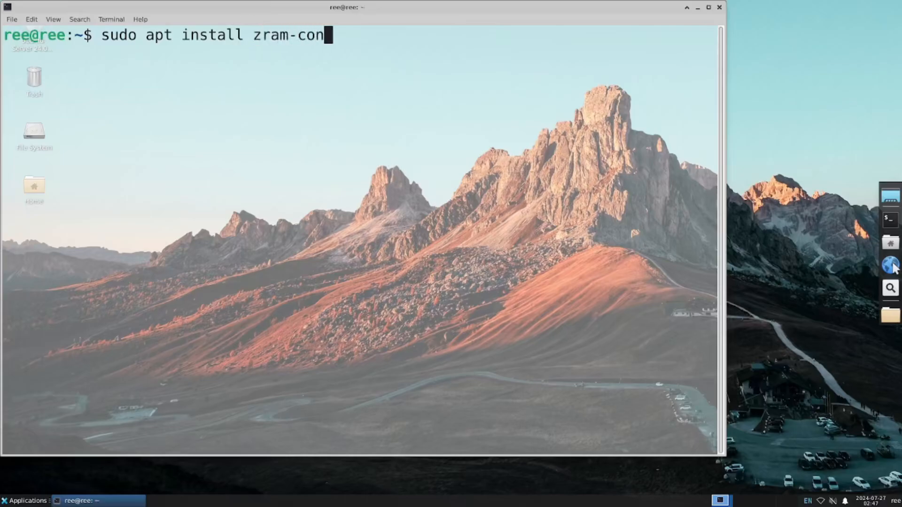
key(Return)
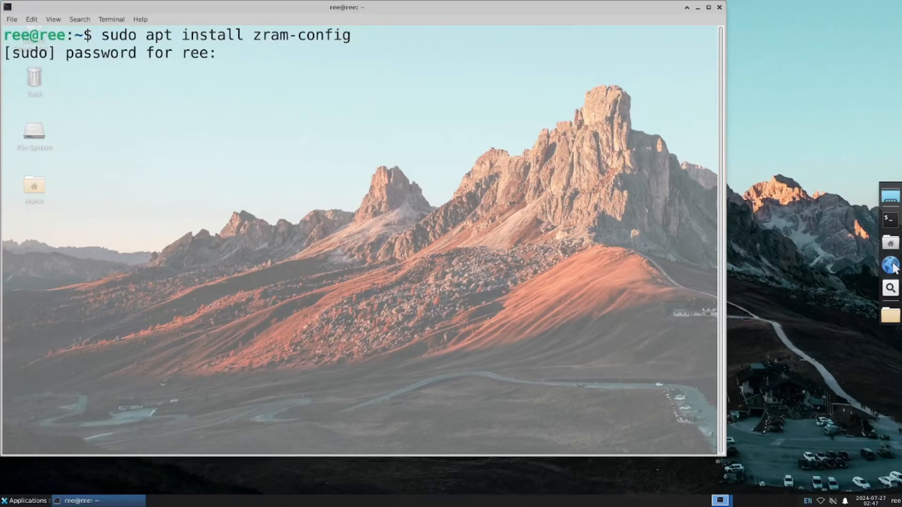
text(lsblk)
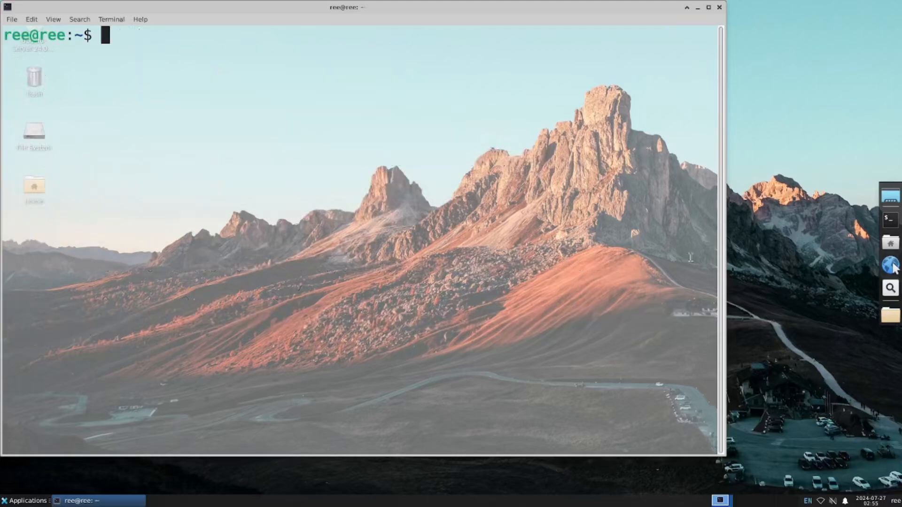
Step: Type the partial command 'sudo apt remove zram-' at the terminal prompt
text(su)
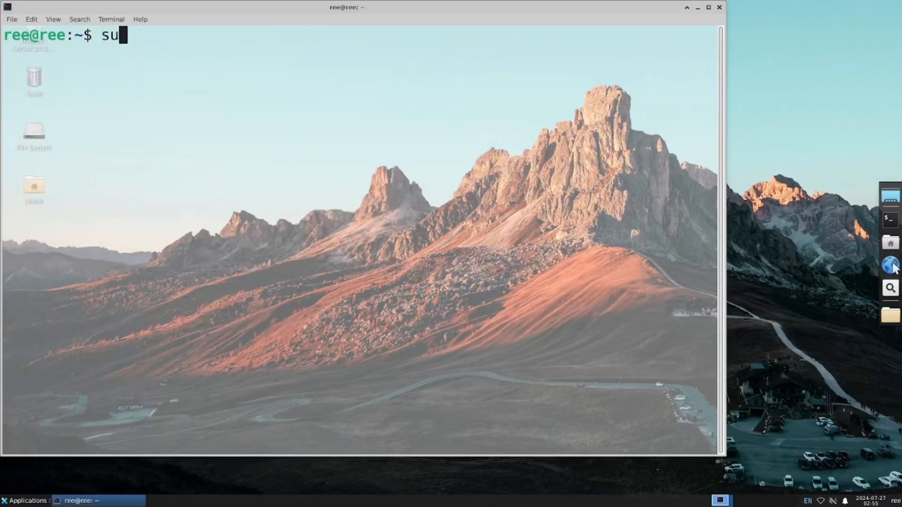
text(do apt remo)
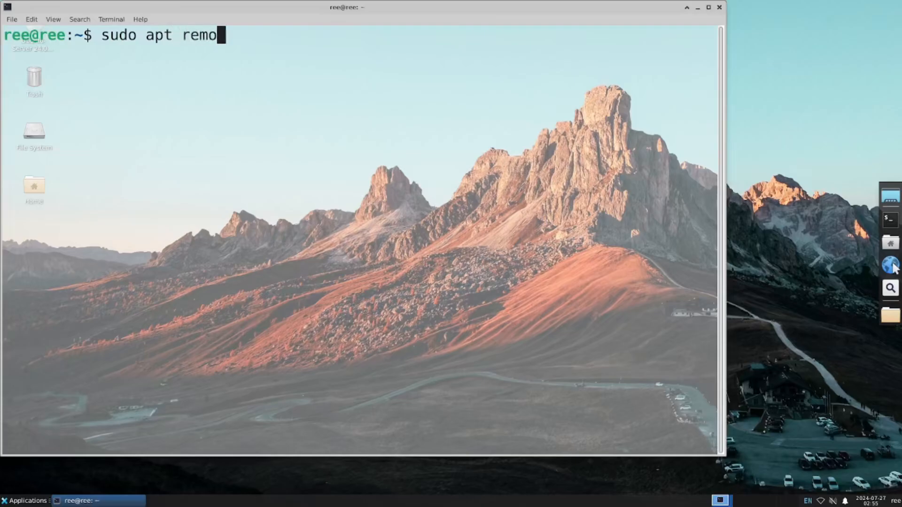
text(ve zram-)
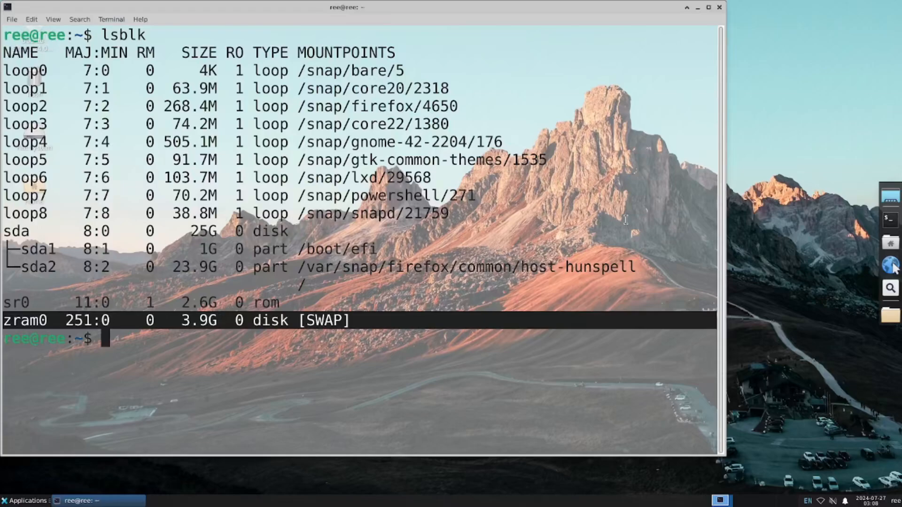
mouse_move(602, 308)
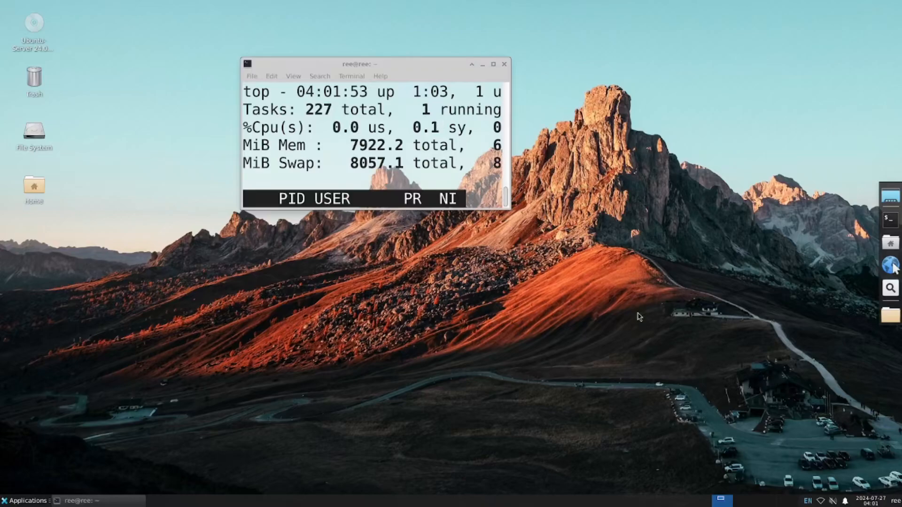
mouse_move(680, 308)
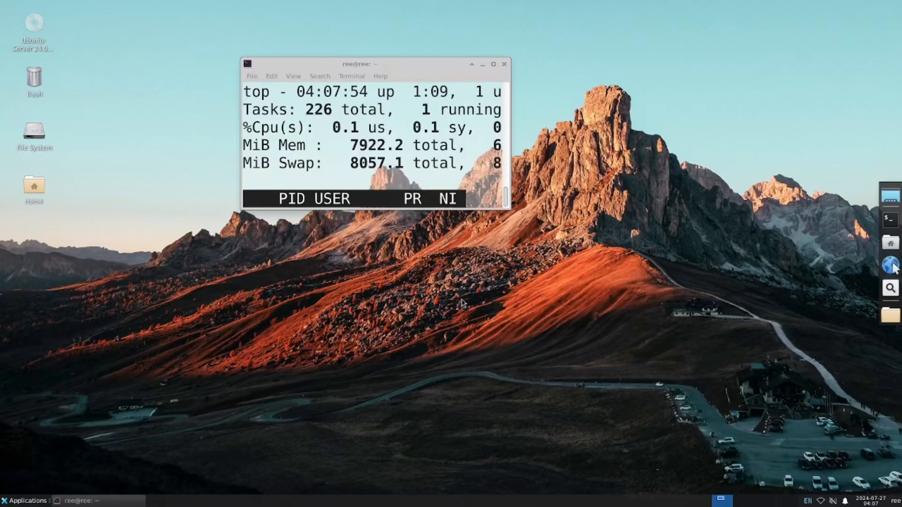
mouse_move(677, 309)
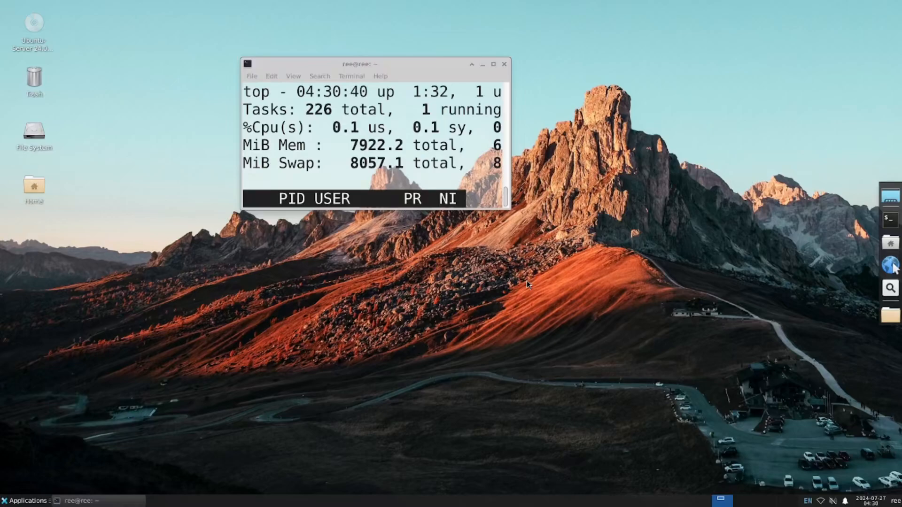
mouse_move(700, 256)
text(neofetch)
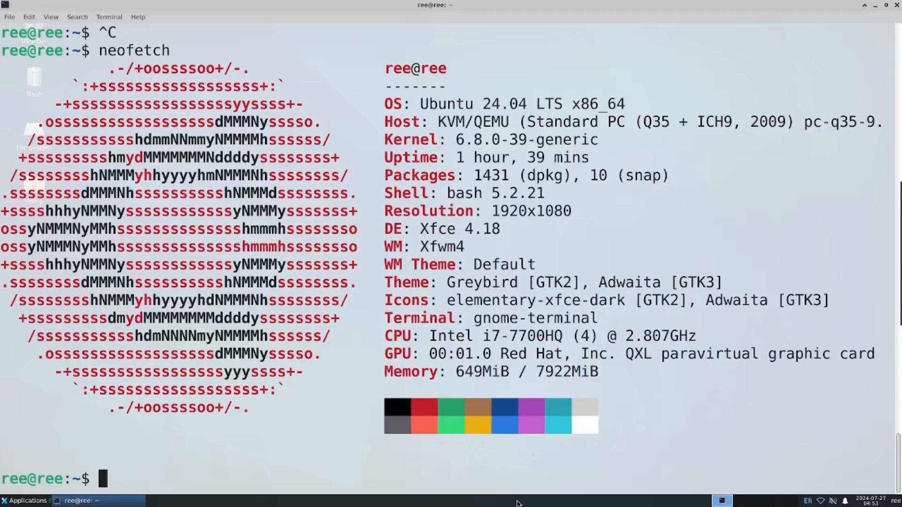
mouse_move(789, 369)
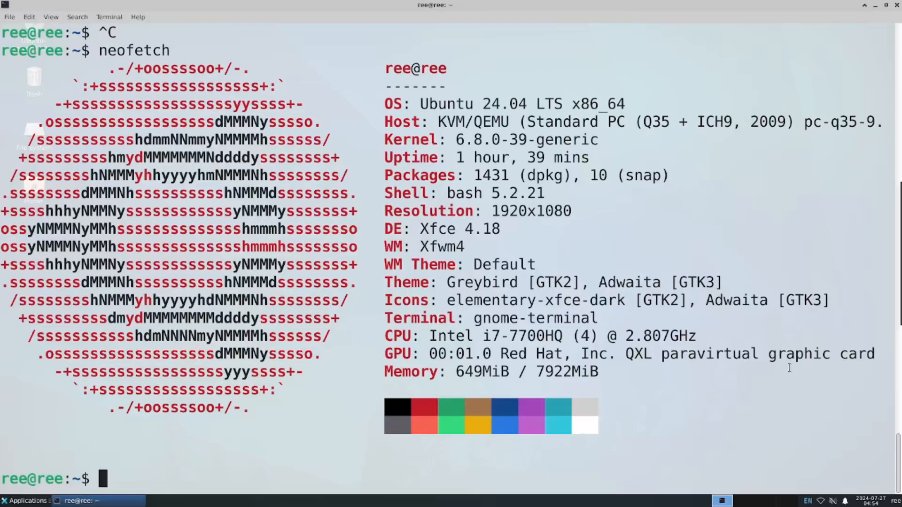
mouse_move(702, 367)
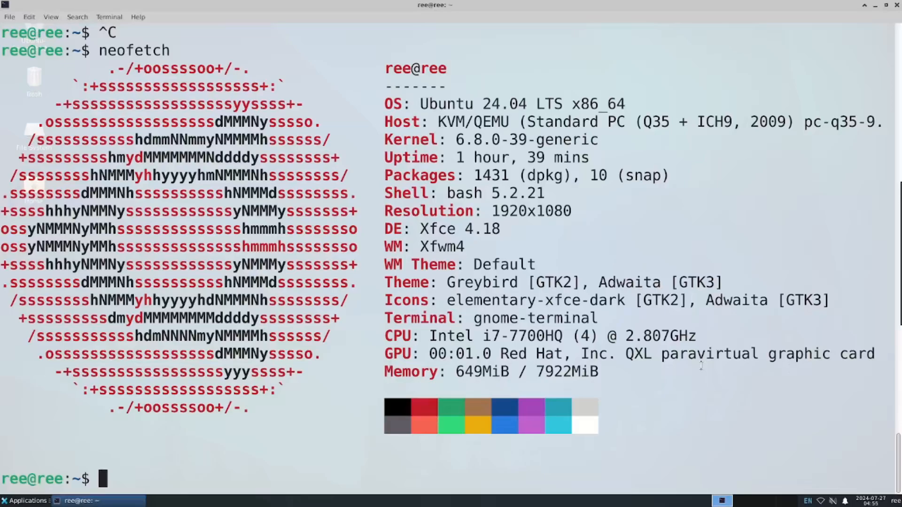